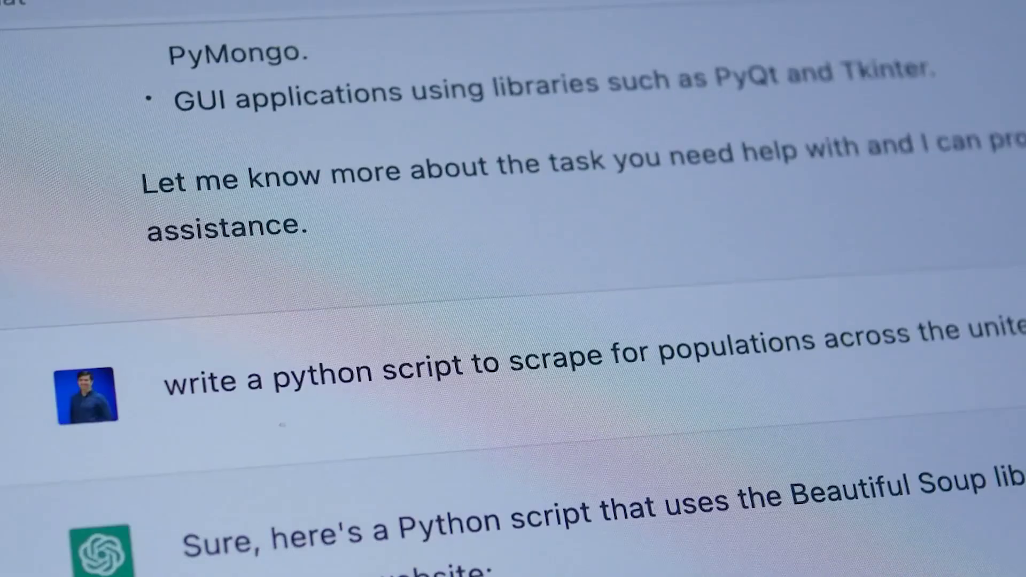
scroll(down, 3)
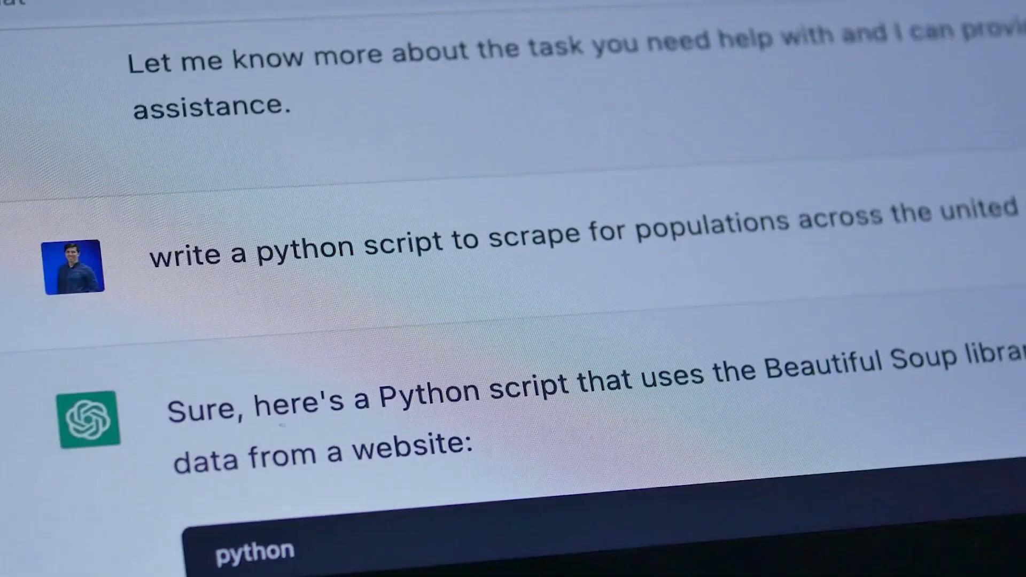